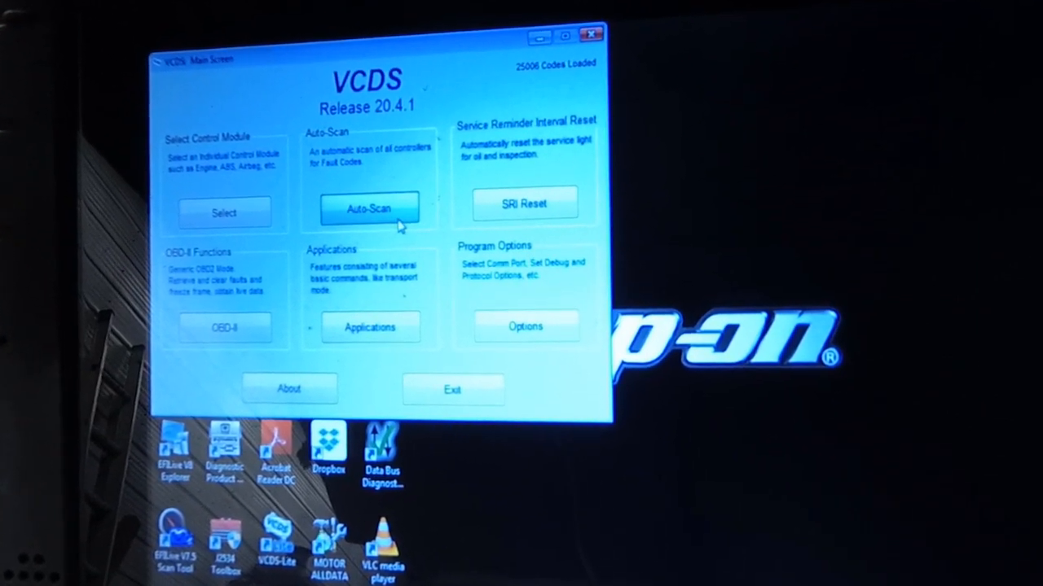
Start Auto-Scan of all control modules from the main screen
click(368, 205)
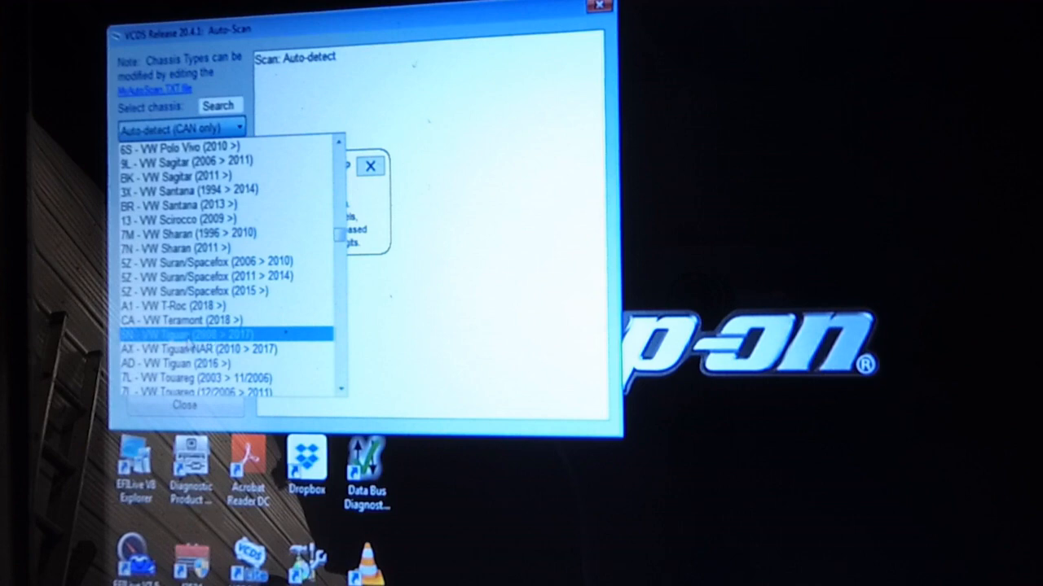
Choose chassis 5N - VW Tiguan and start the scan, listing Engine and ABS Brakes as malfunctioning
click(204, 335)
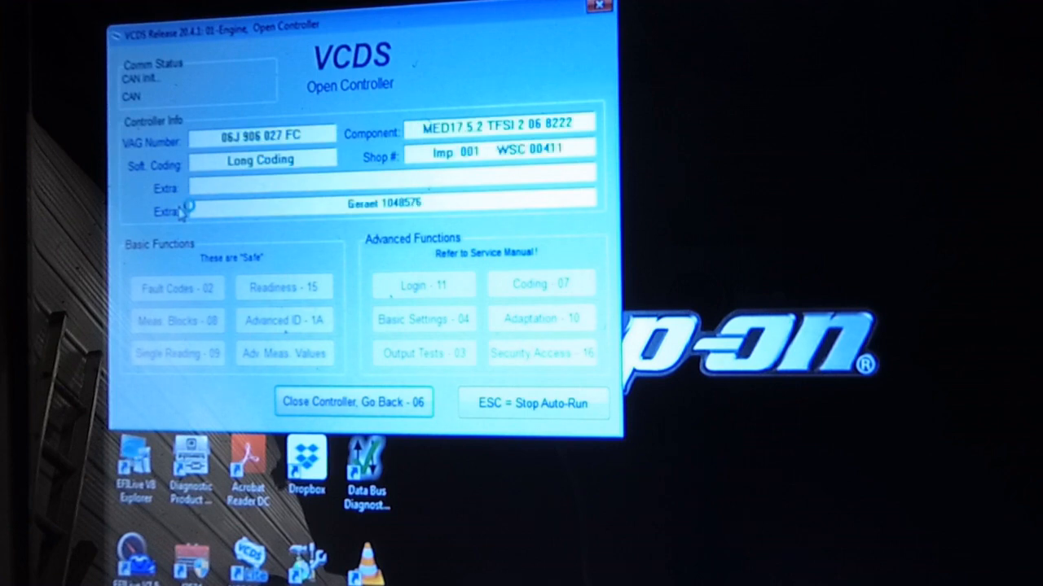
click(176, 287)
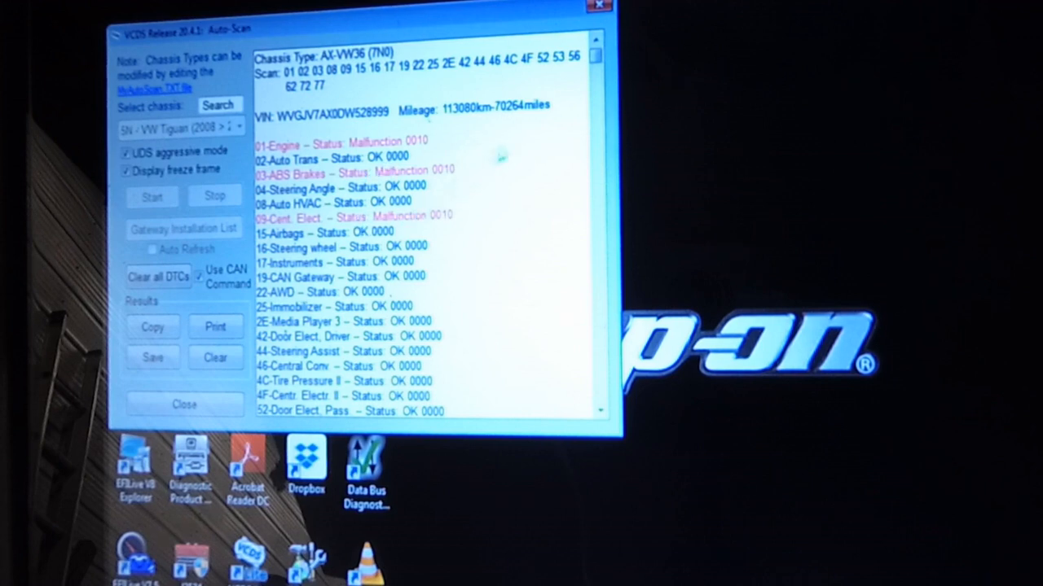
scroll(down, 3)
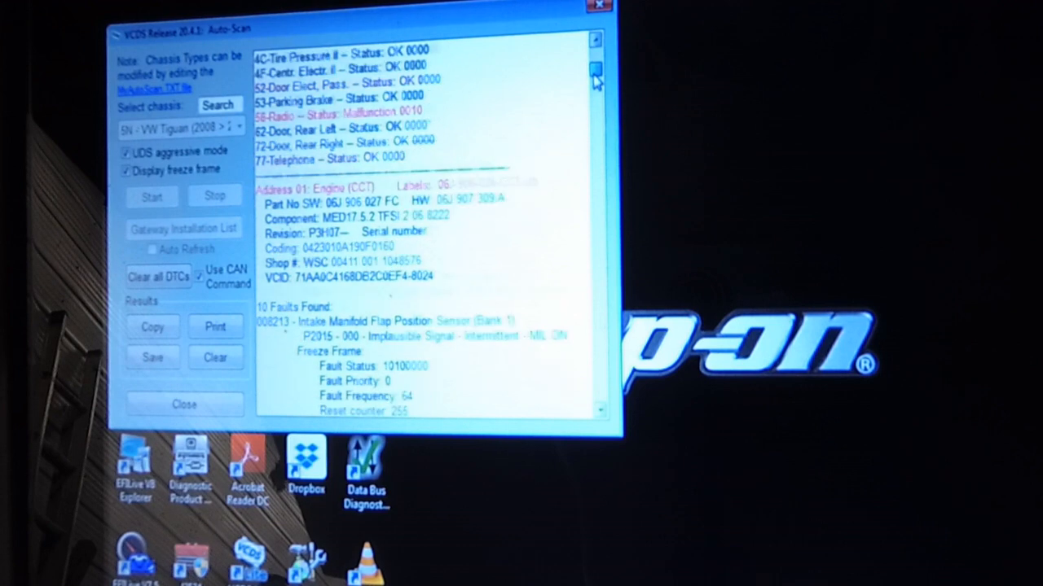
scroll(down, 3)
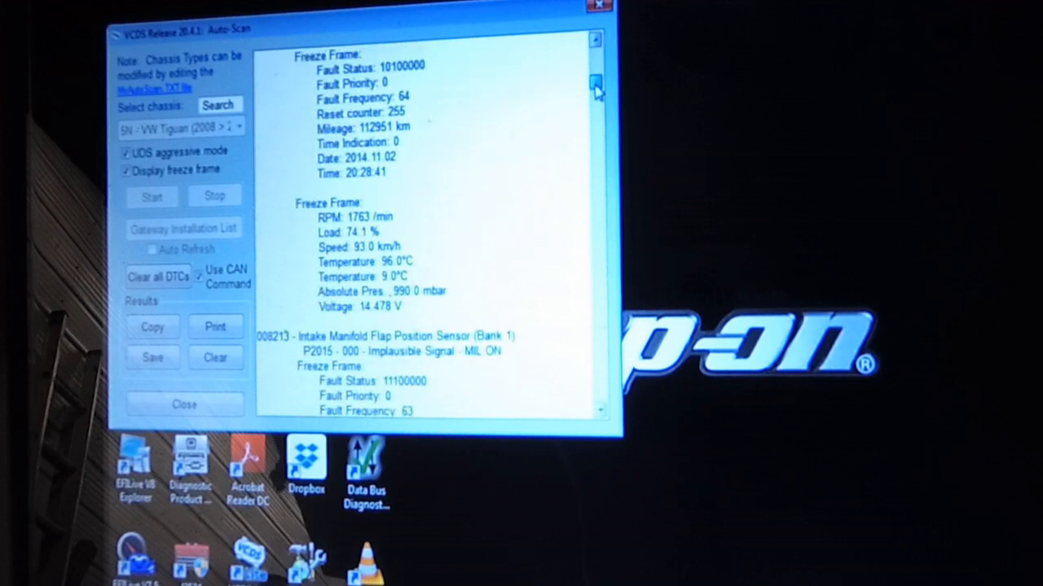
scroll(down, 3)
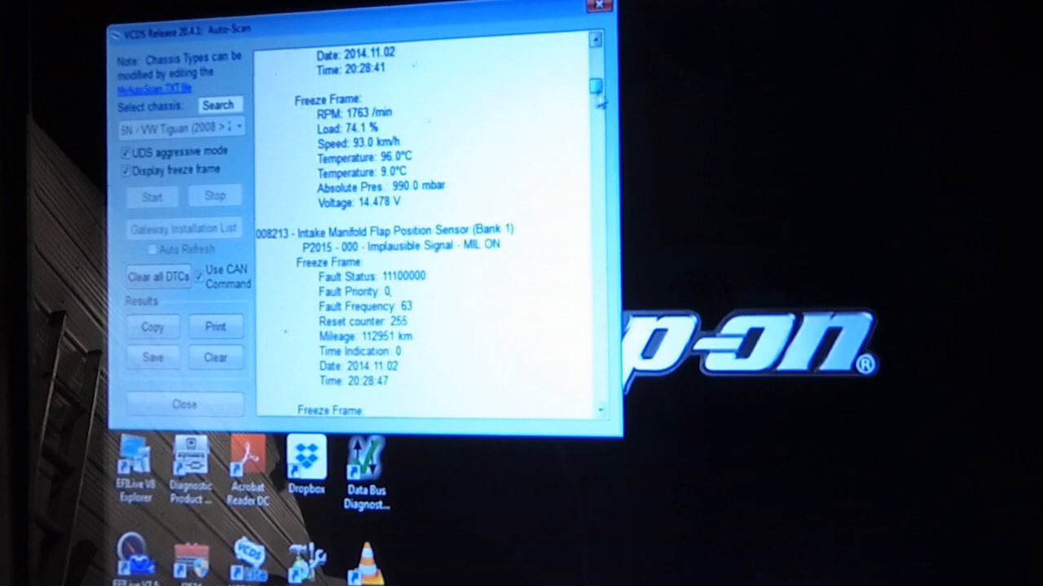
scroll(down, 3)
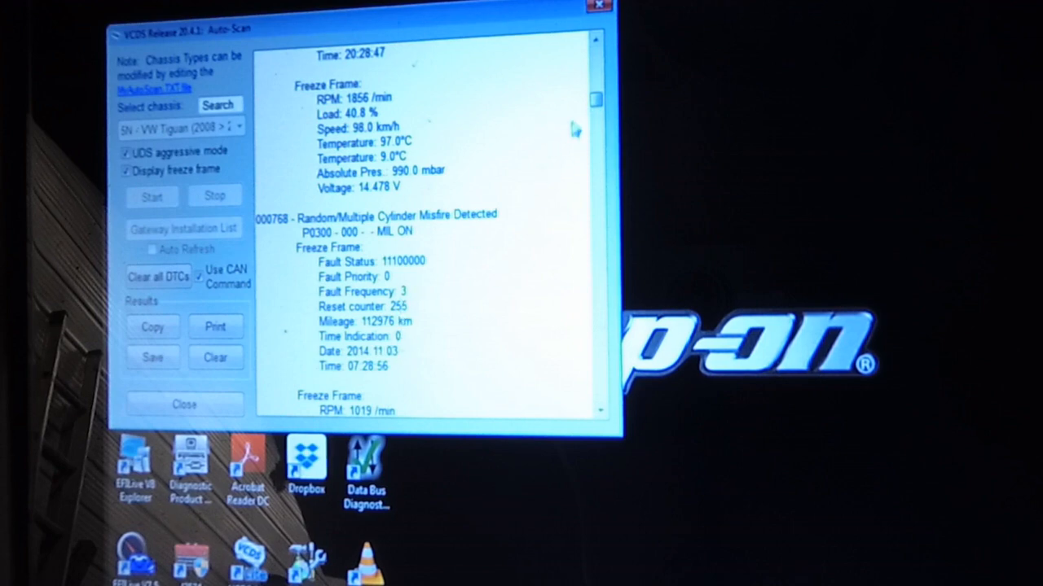
scroll(down, 3)
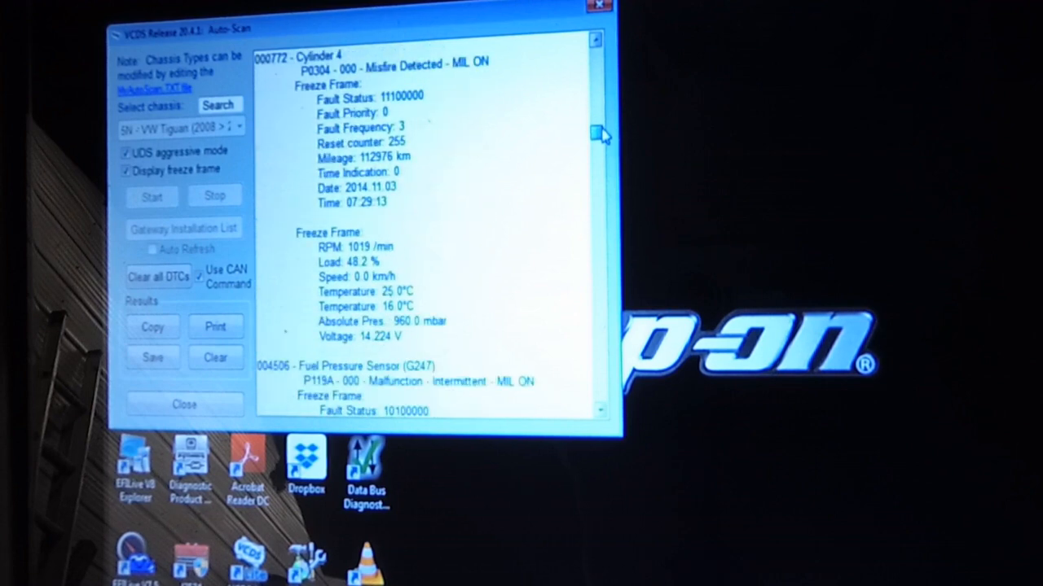
scroll(down, 3)
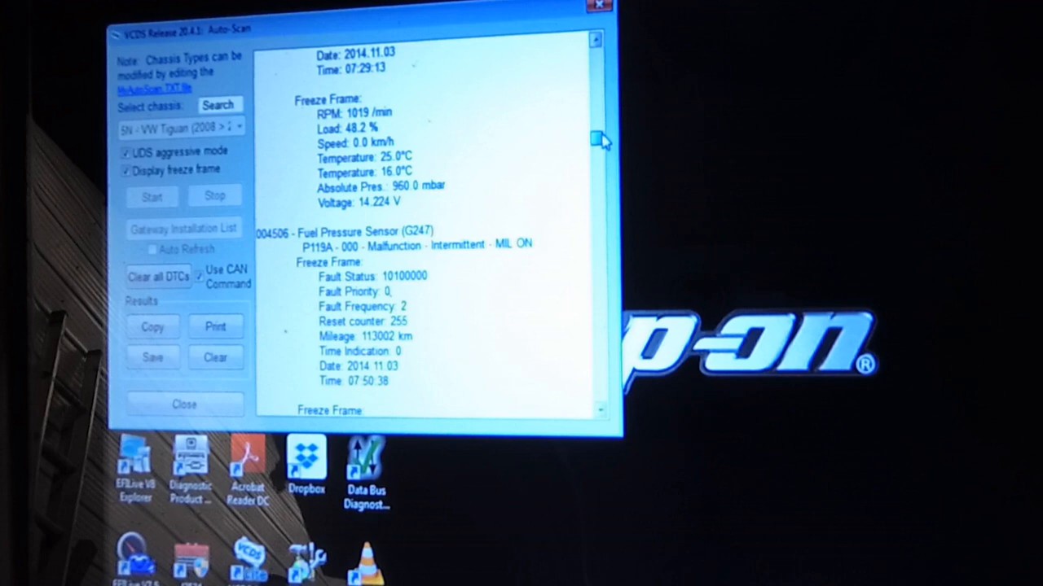
scroll(down, 3)
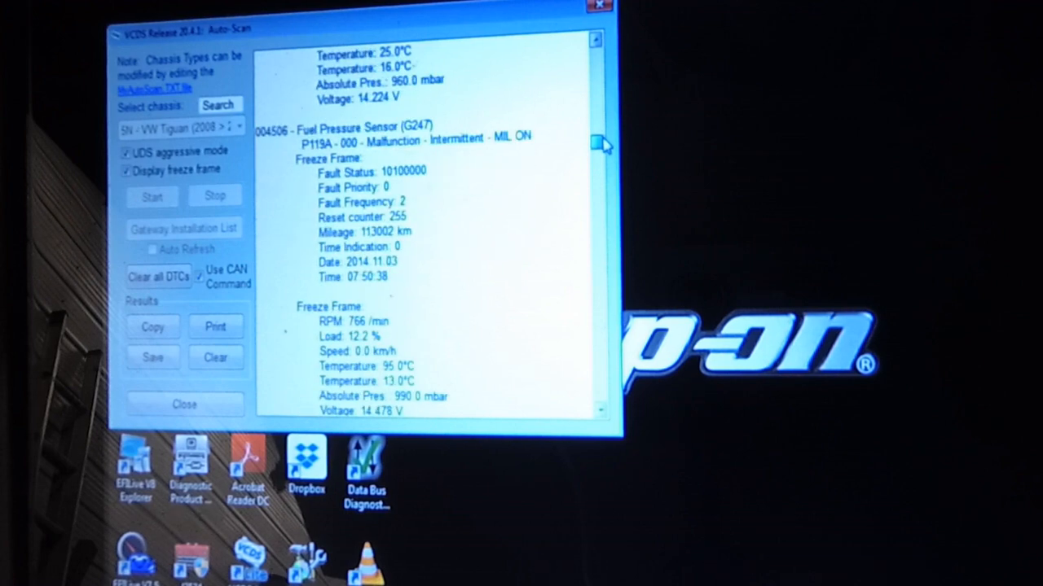
mouse_move(599, 145)
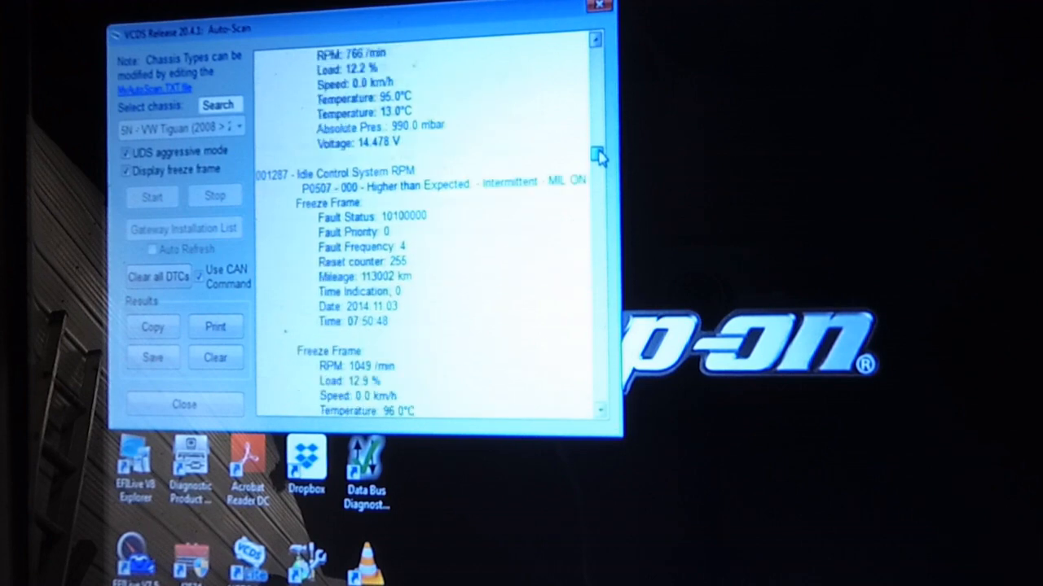
scroll(down, 3)
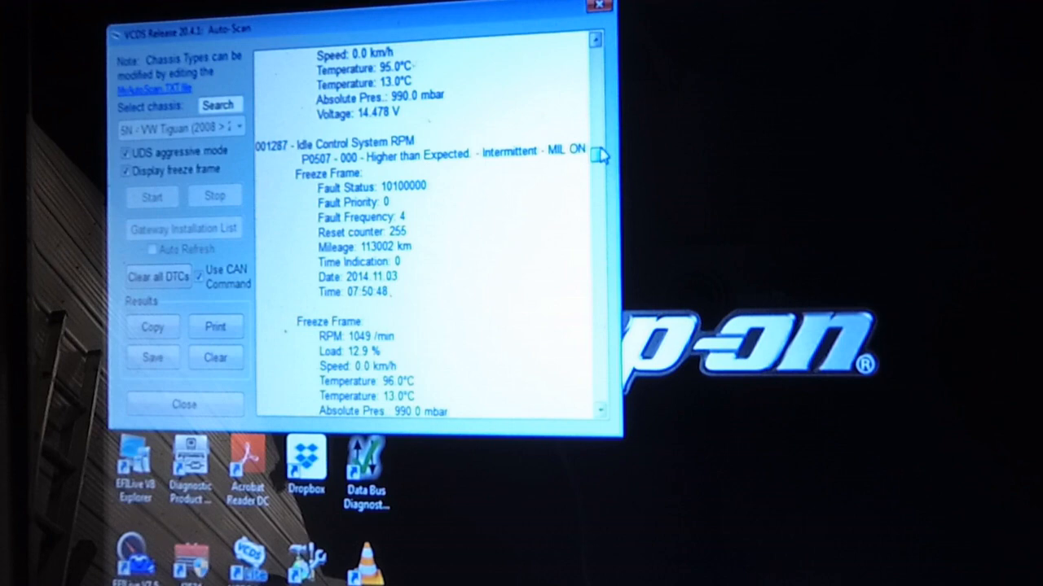
scroll(down, 3)
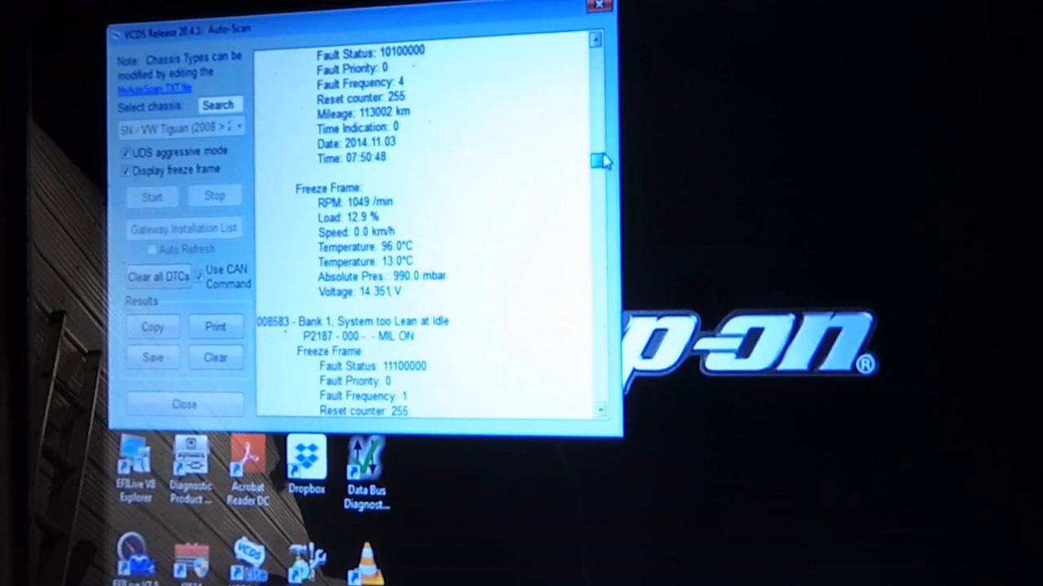
scroll(down, 3)
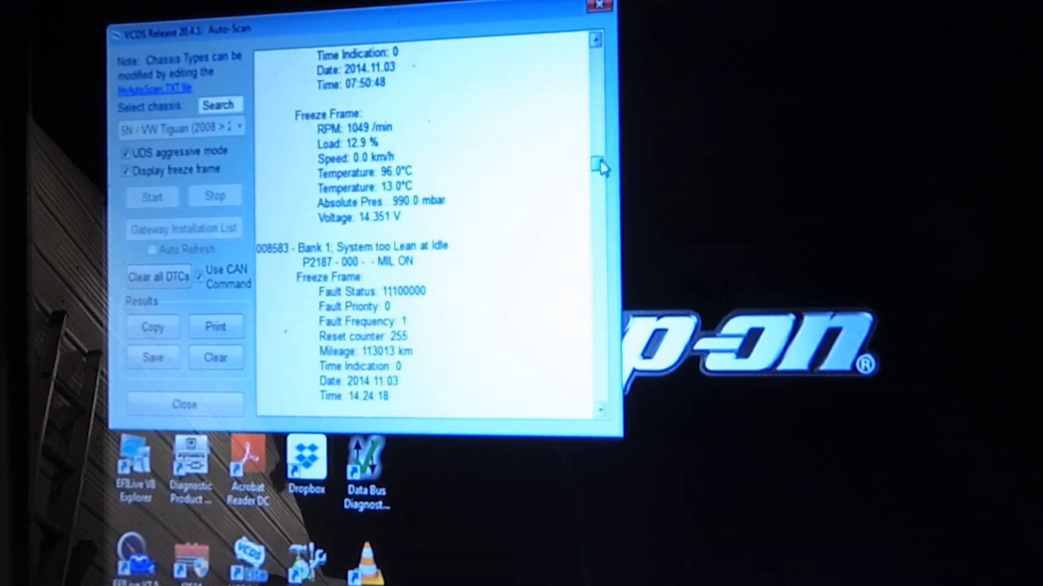
scroll(down, 3)
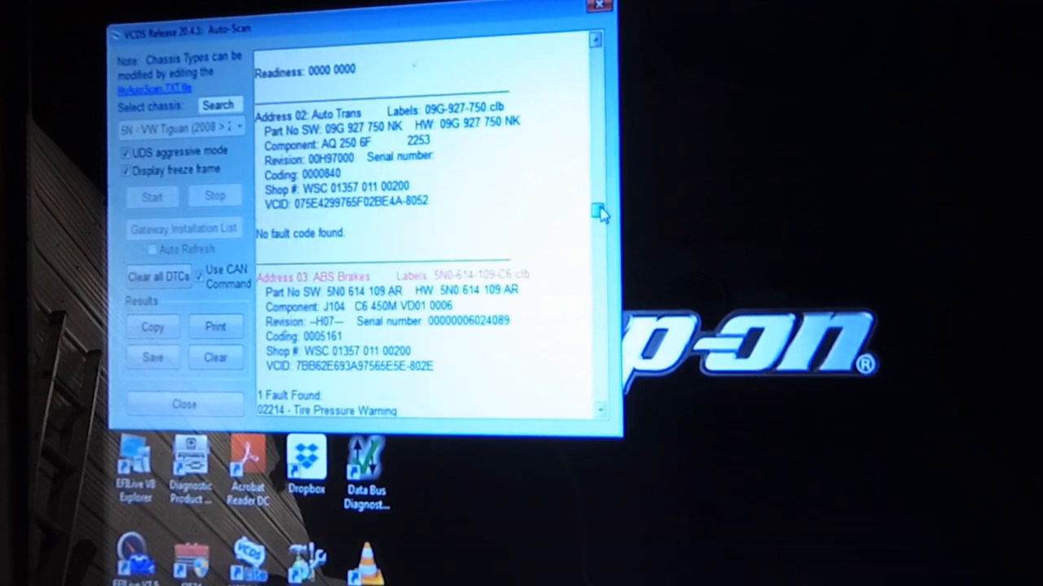
scroll(down, 3)
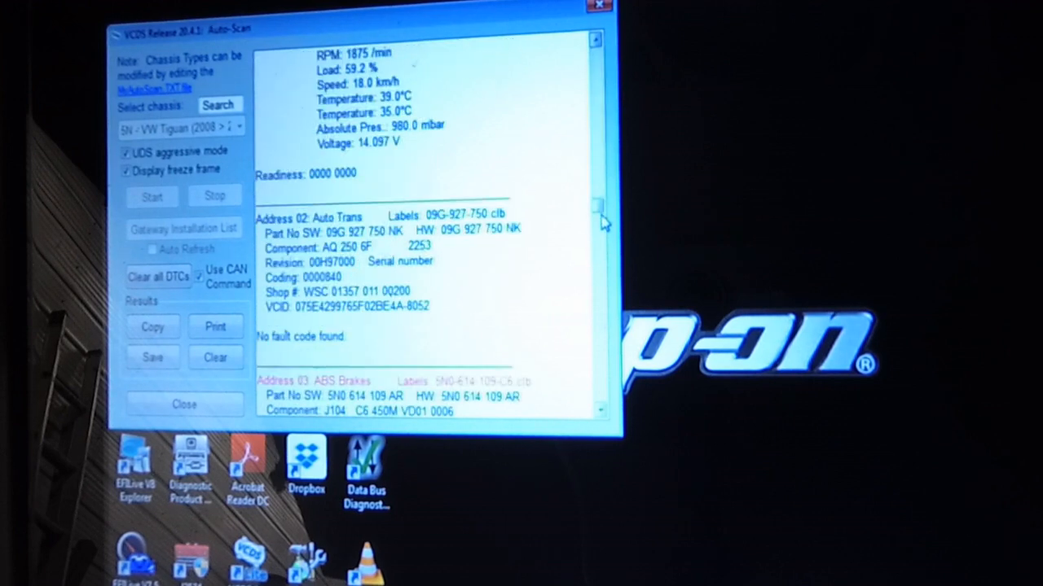
scroll(down, 3)
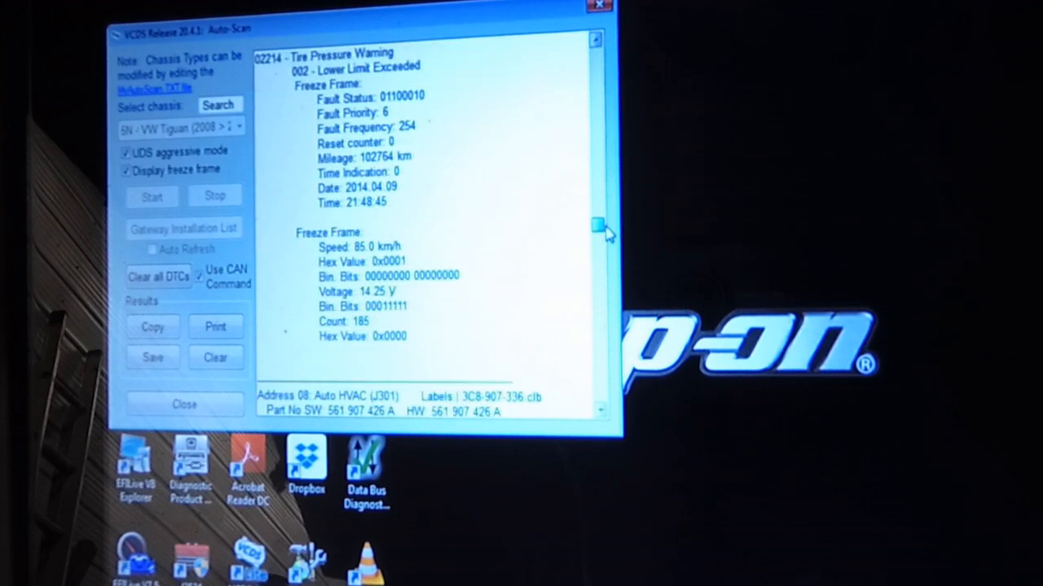
scroll(down, 3)
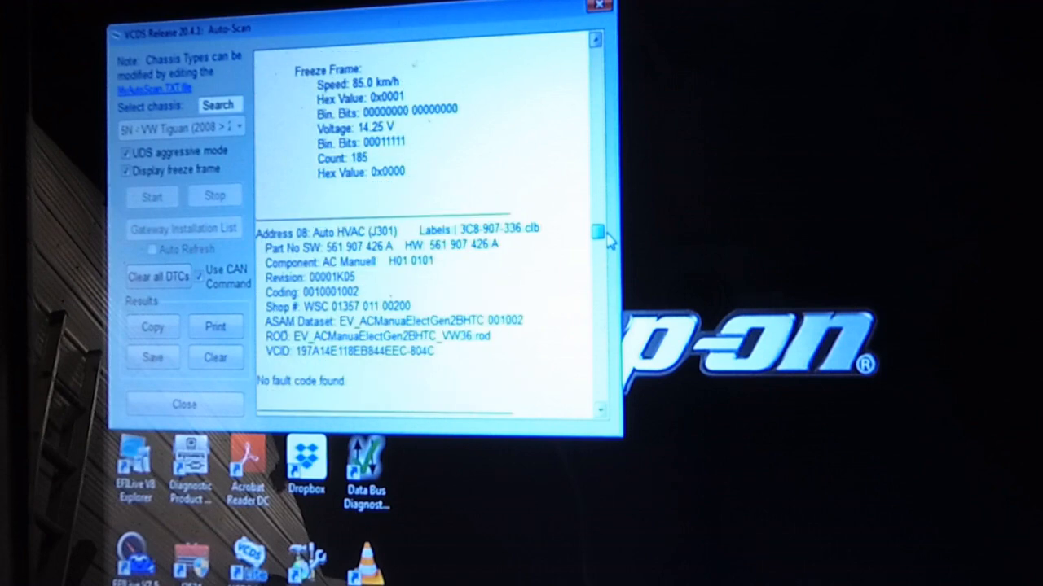
scroll(down, 3)
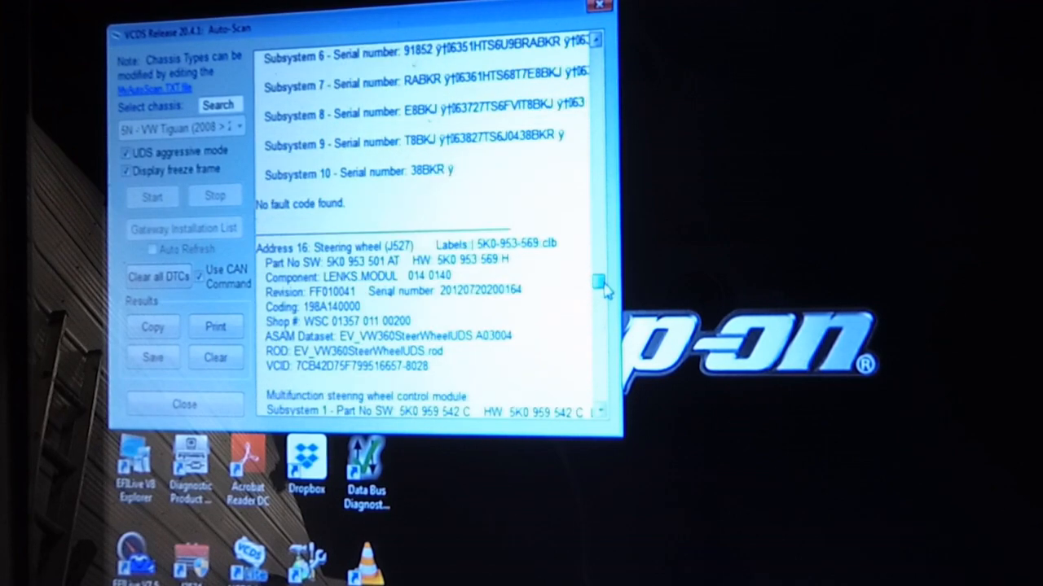
scroll(down, 3)
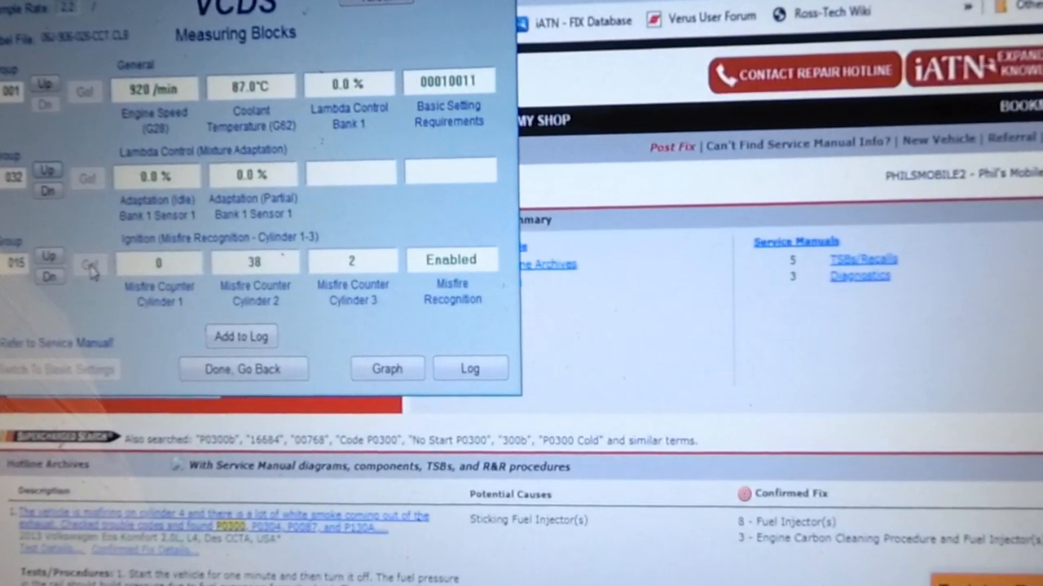
Advance from measuring group 015 to 016 to read cylinder 4's misfire counter, then view engine fault codes headed by P0300
click(49, 254)
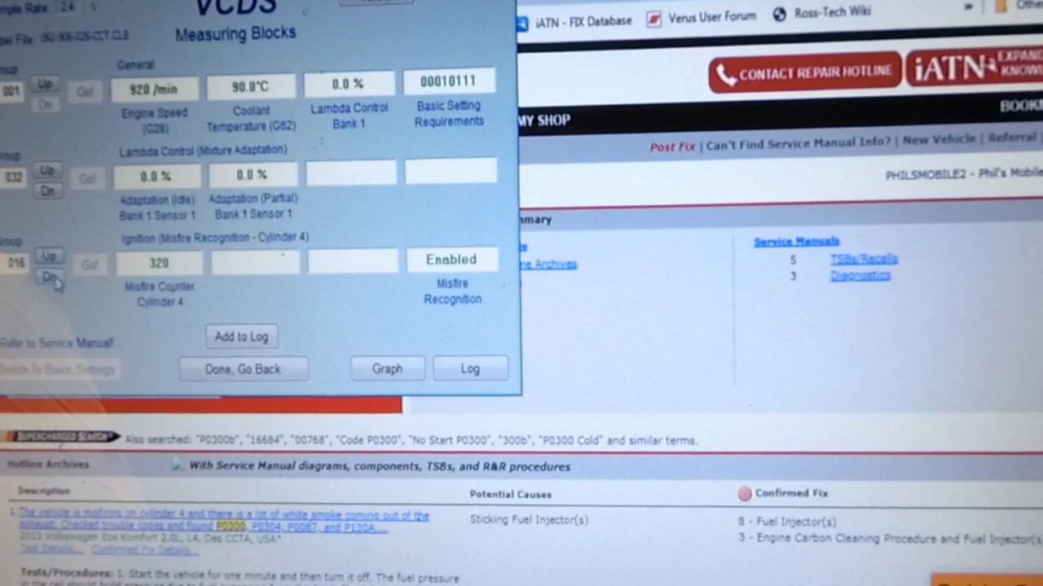
click(47, 278)
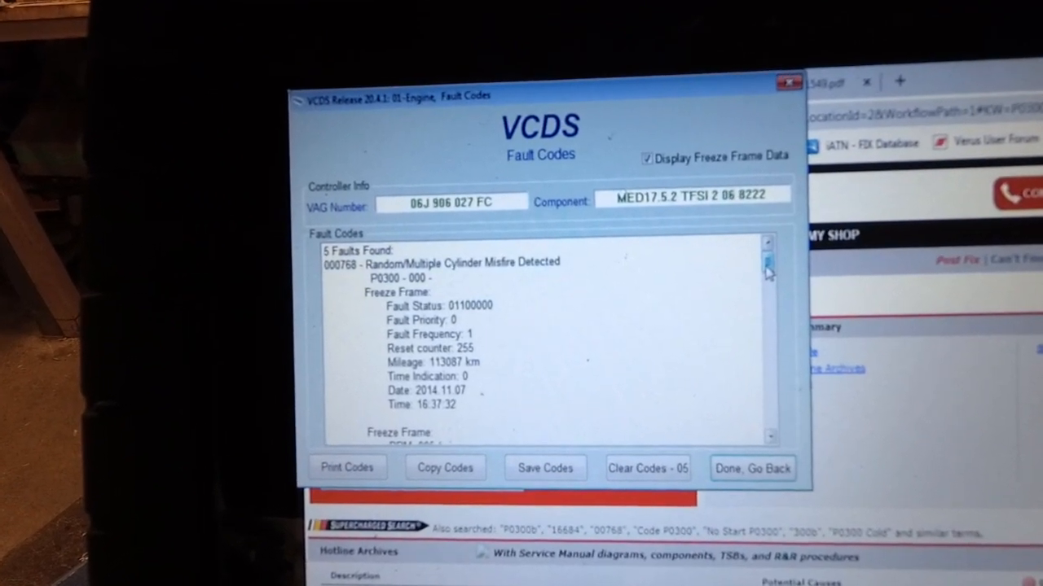
scroll(down, 3)
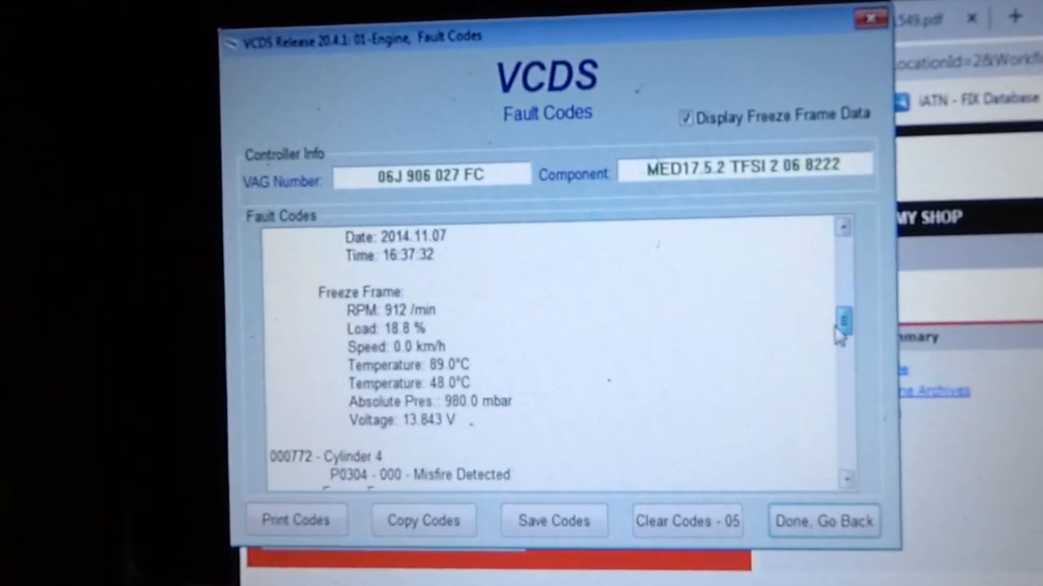
scroll(down, 3)
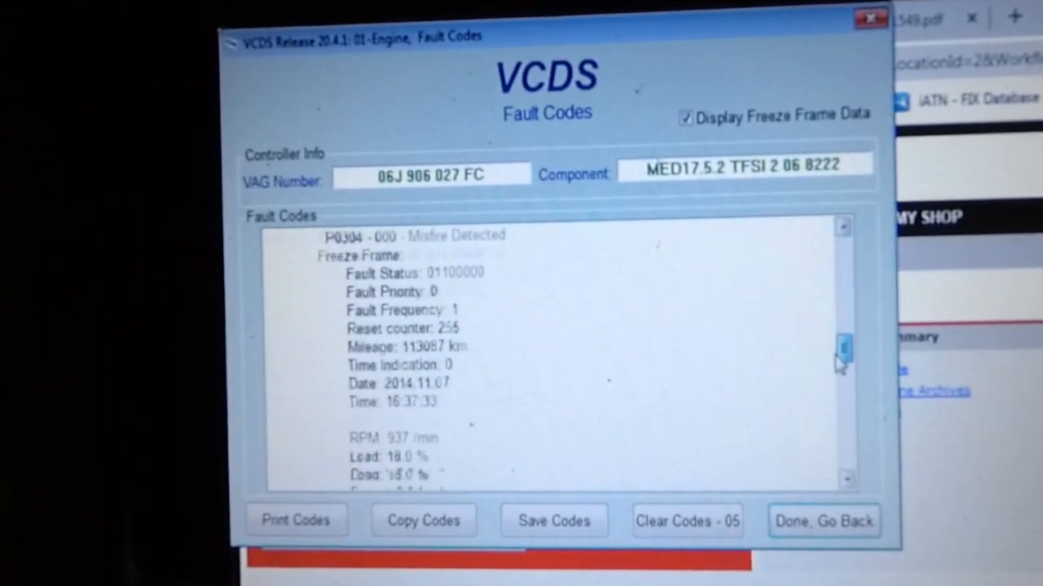
scroll(down, 3)
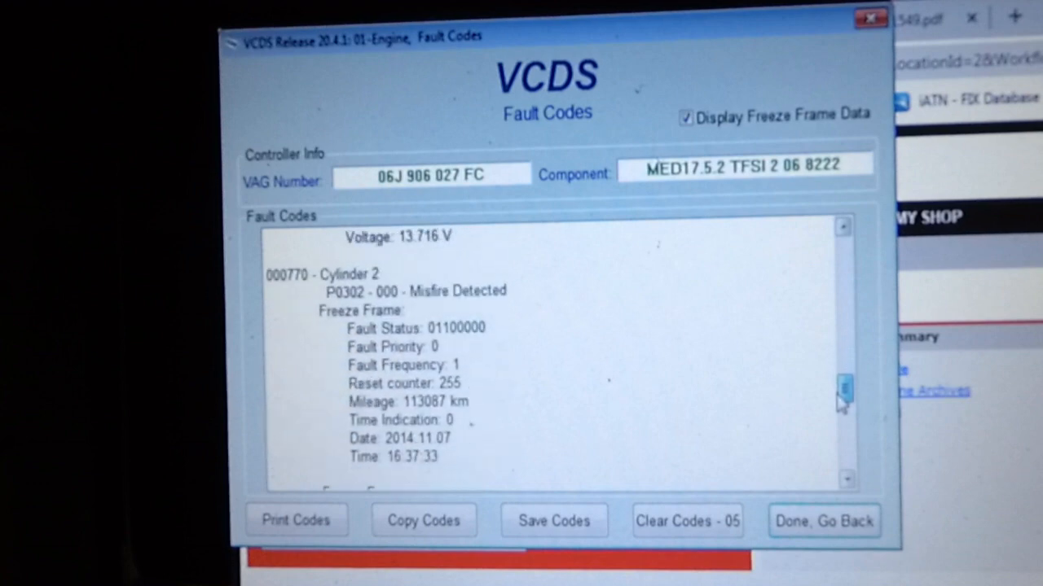
scroll(down, 3)
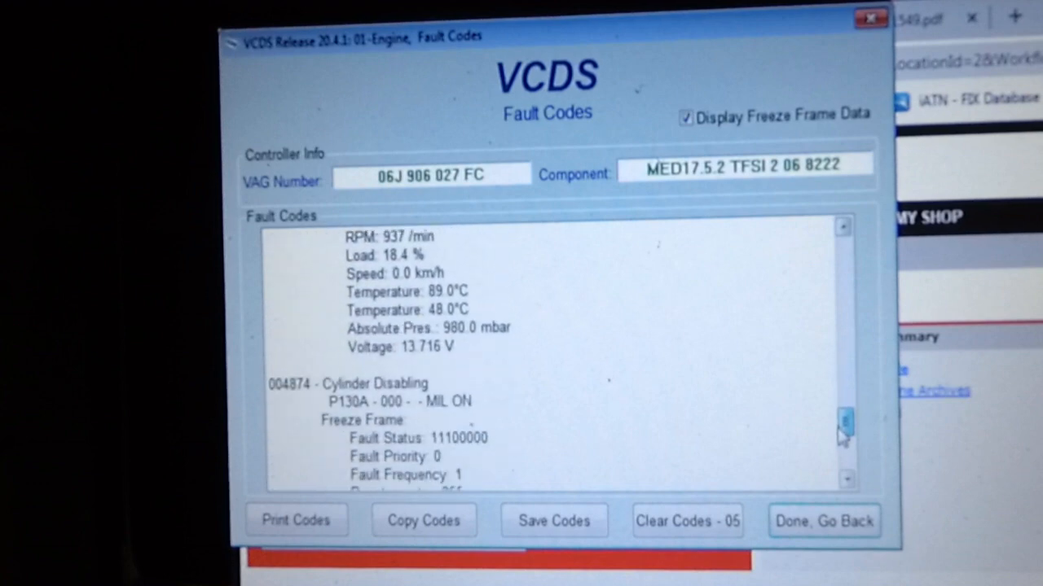
scroll(down, 3)
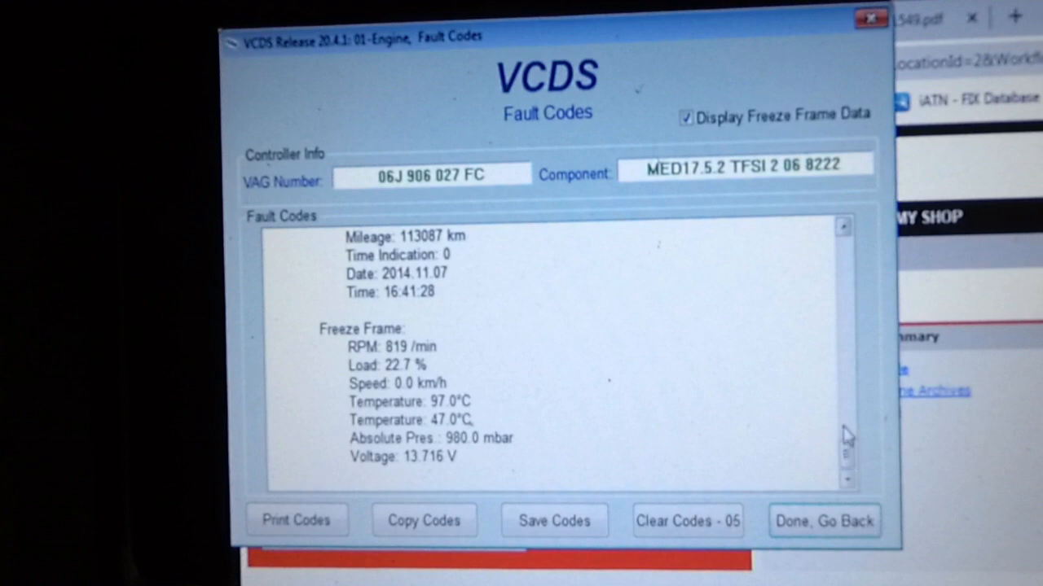
mouse_move(757, 497)
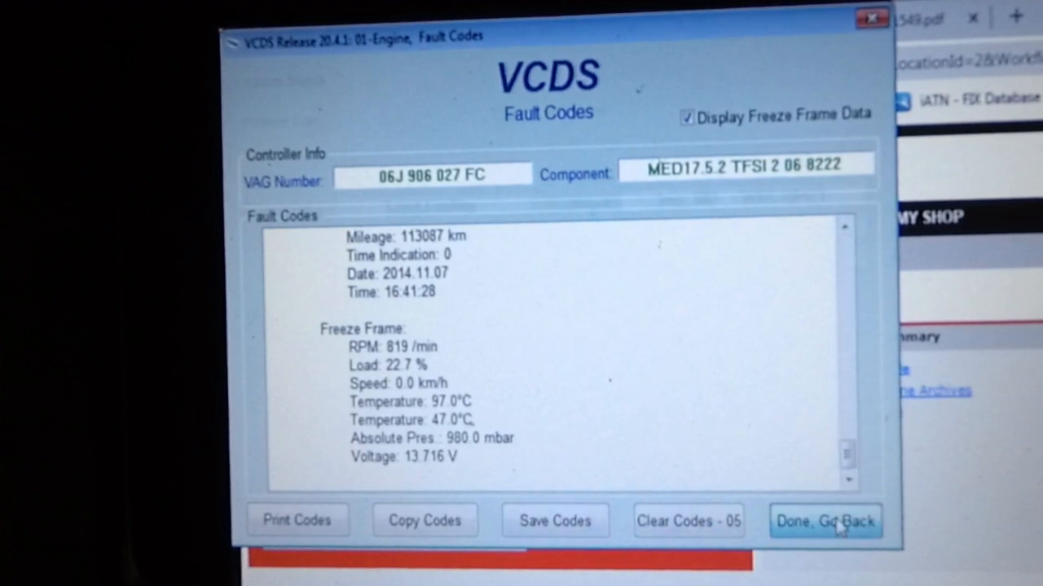
click(827, 521)
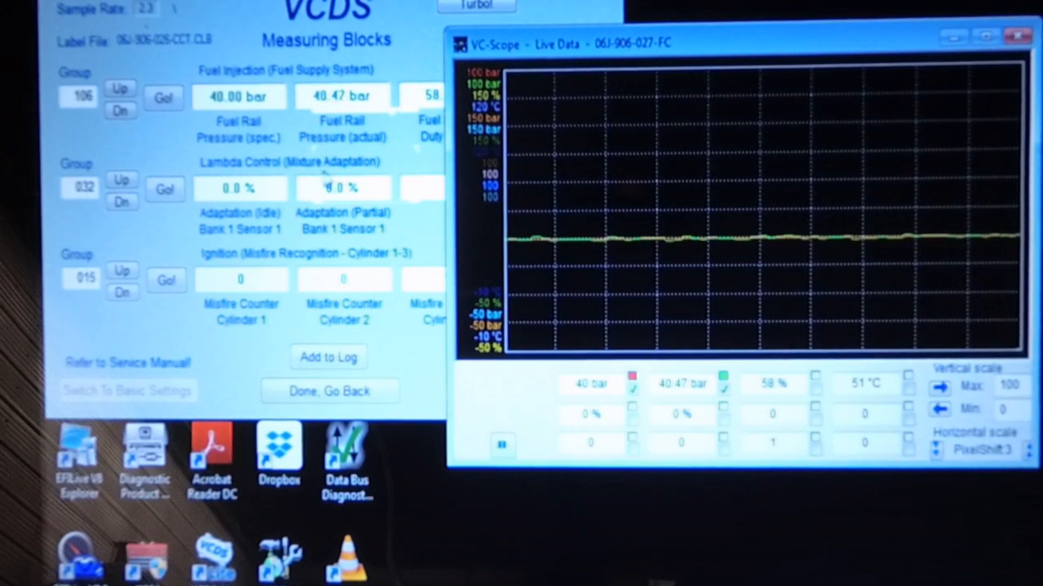
mouse_move(578, 313)
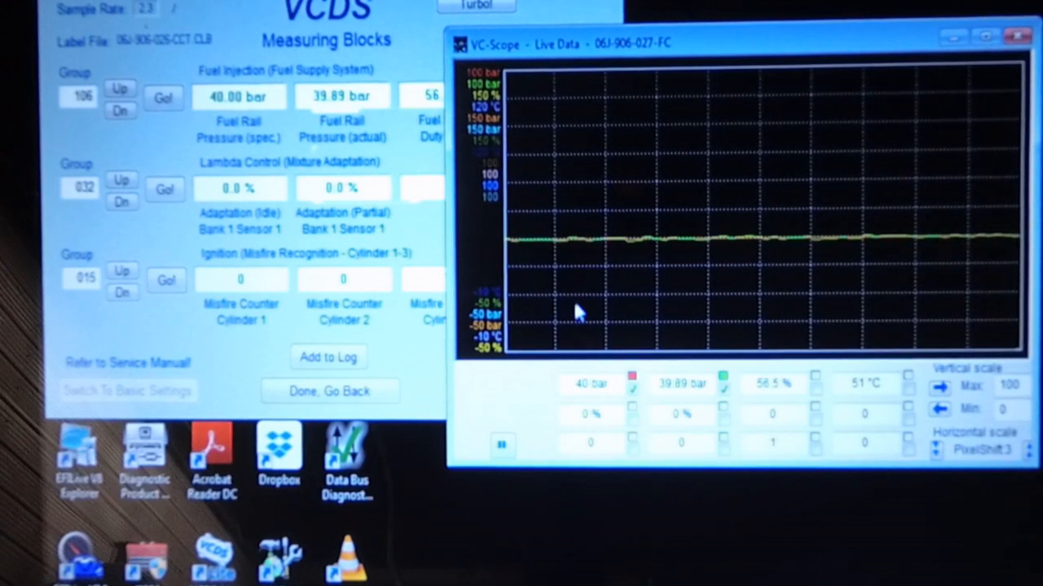